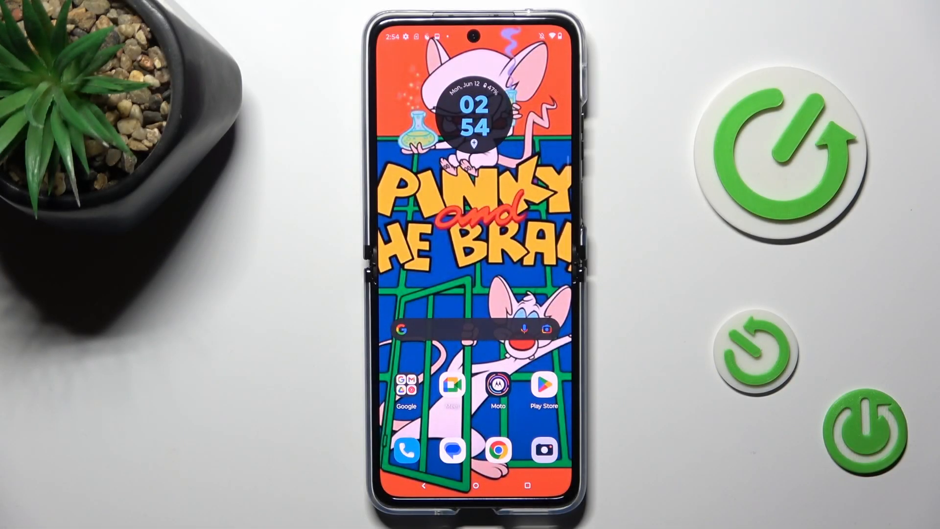
Open Settings from the app drawer and scroll down to About phone.
scroll("up", 3)
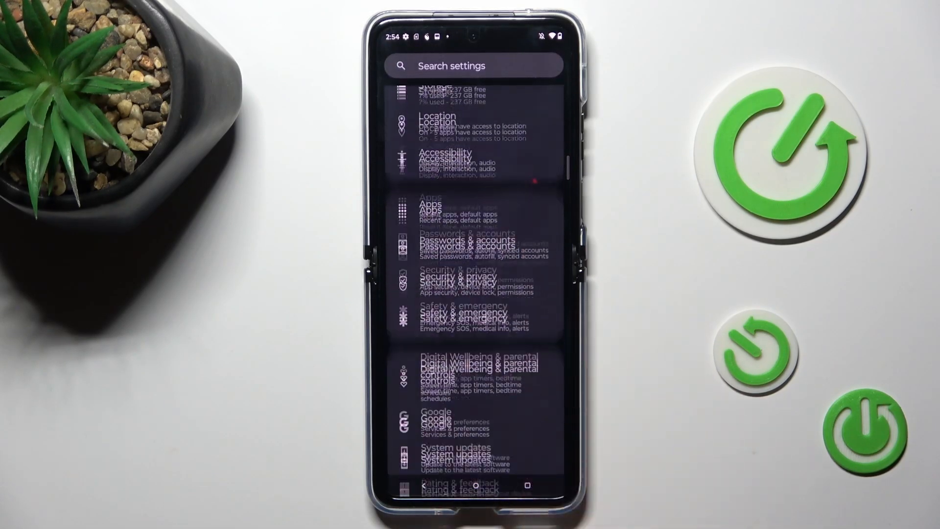
scroll("down", 3)
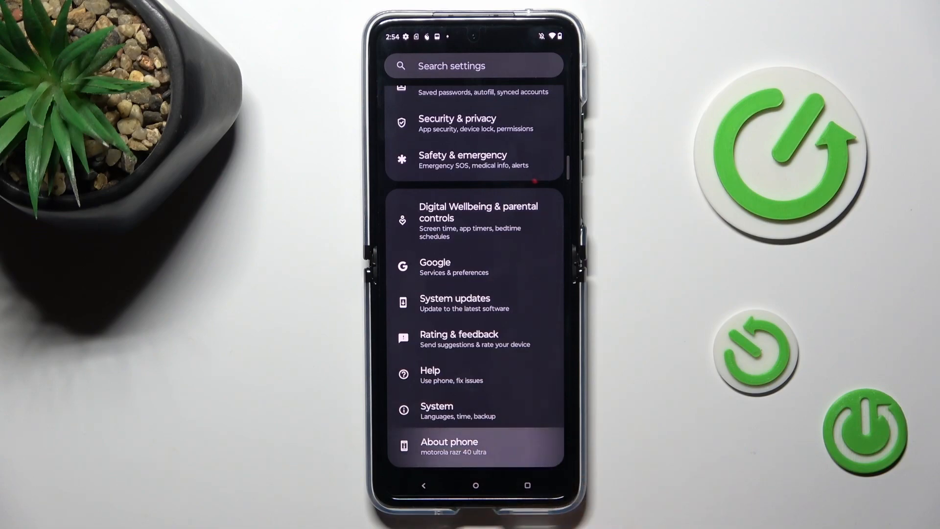
Unlock developer mode via About phone's Build number, then go to System.
left_click(448, 446)
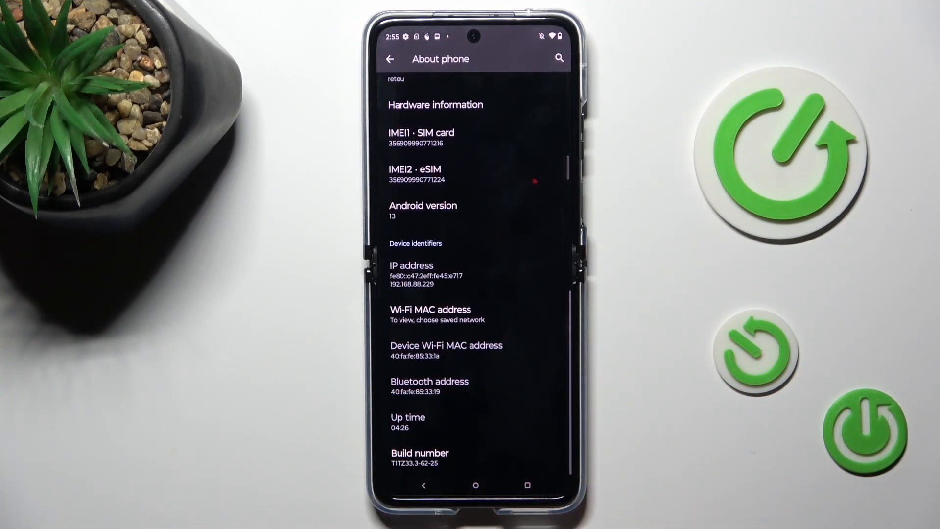
left_click(444, 456)
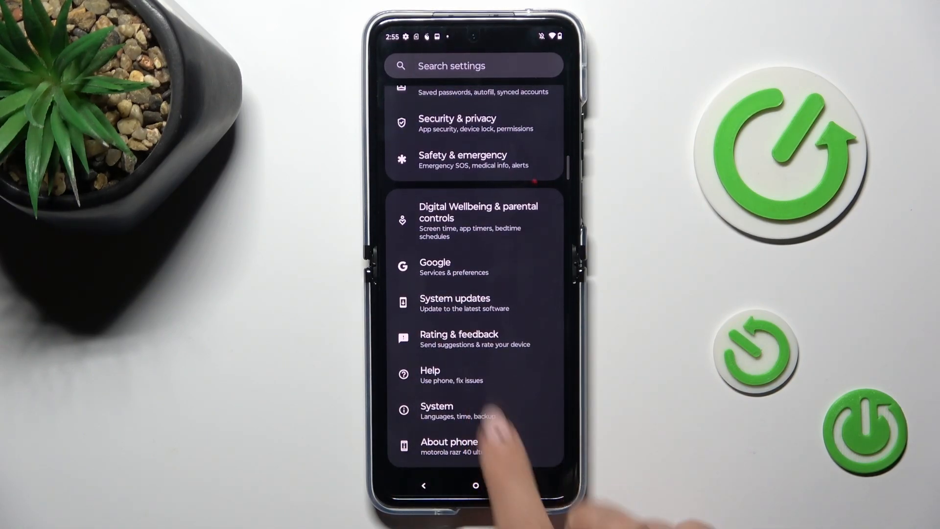
left_click(436, 411)
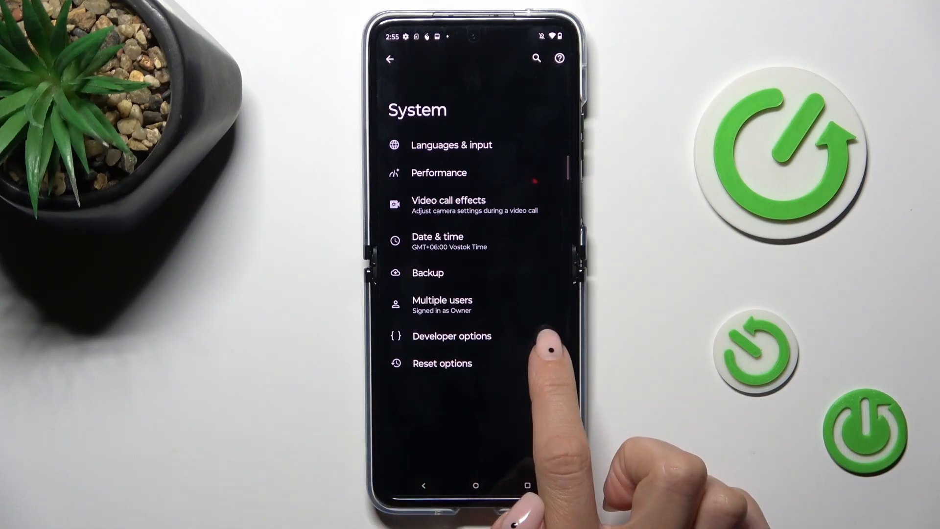
Open Developer options in System and scroll through its settings list.
left_click(452, 336)
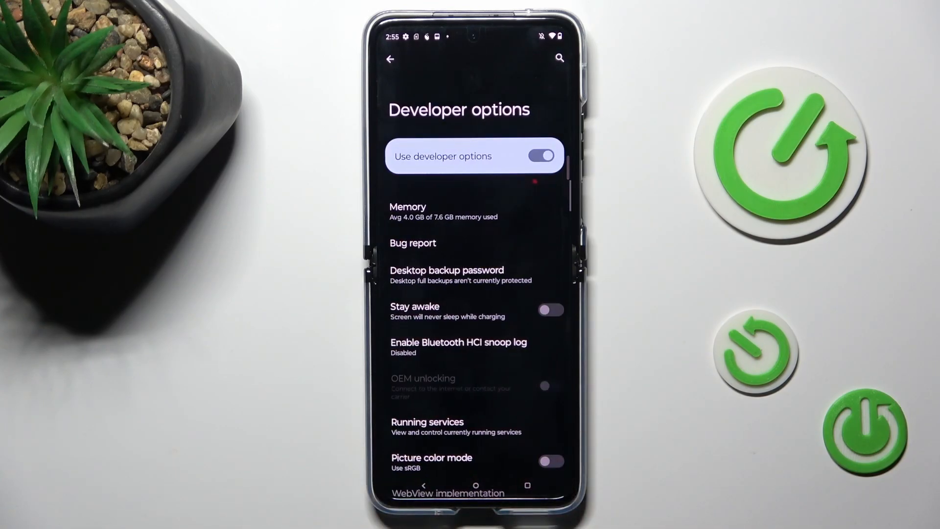
scroll("down", 3)
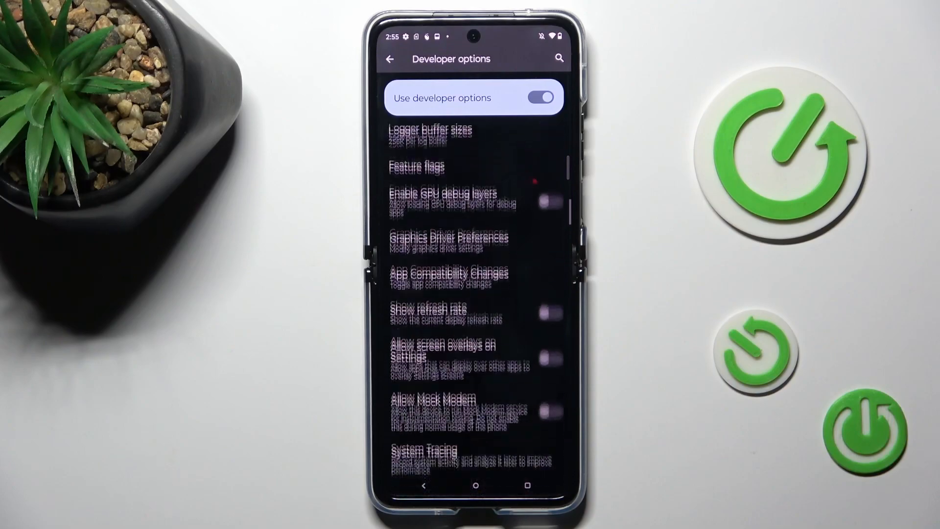
scroll("down", 3)
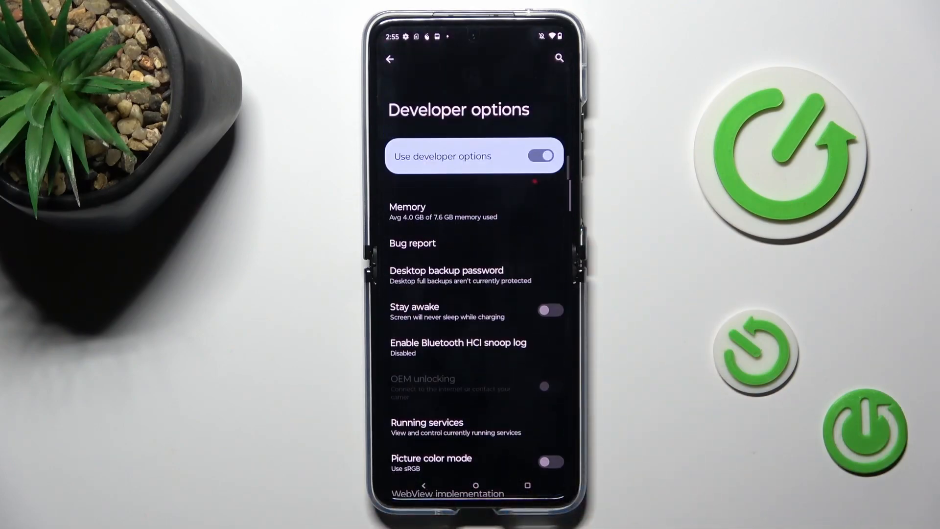